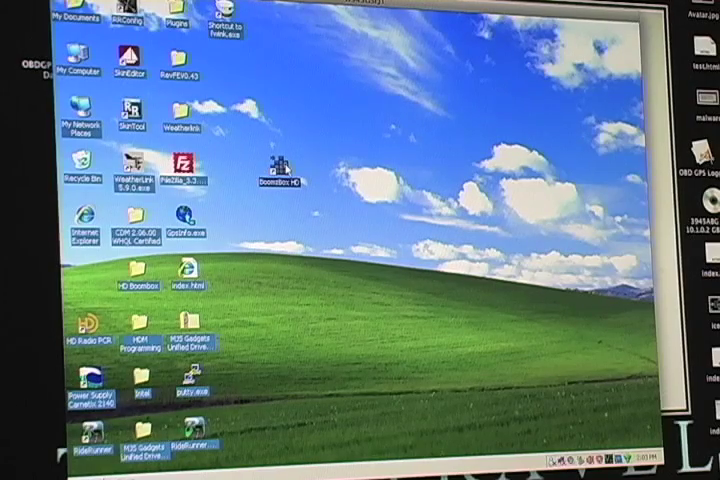
Launch the mp3Car HD Radio control application from its desktop icon.
double_click(280, 168)
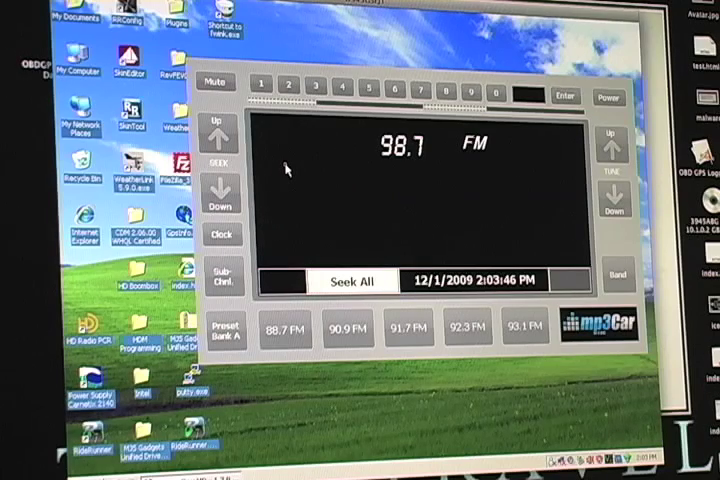
Step through FM presets 88.7, 91.7, 92.3 to 93.7, then switch to the AM band.
left_click(288, 330)
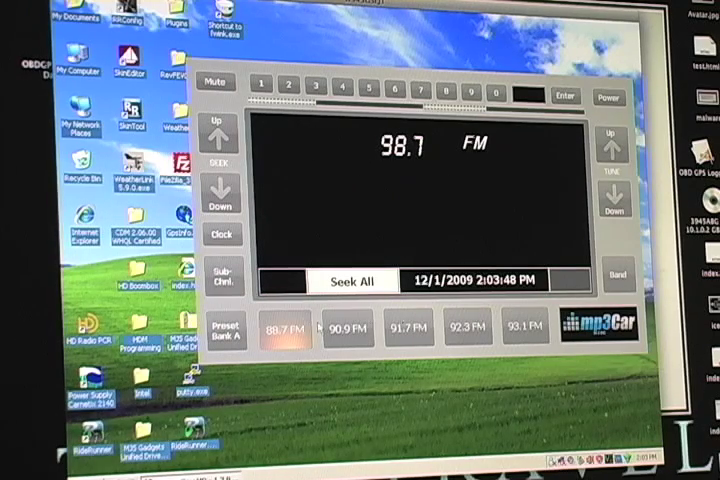
left_click(404, 328)
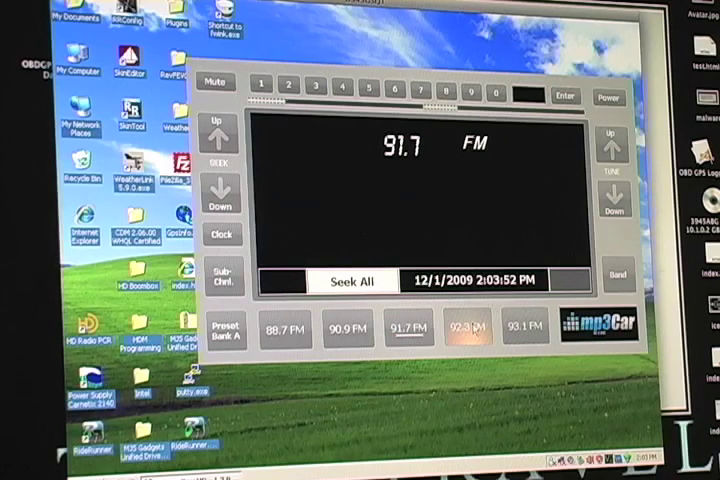
left_click(462, 328)
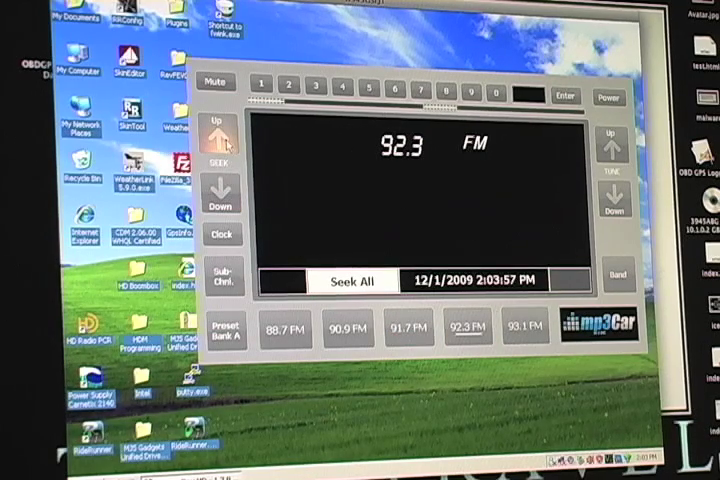
left_click(218, 126)
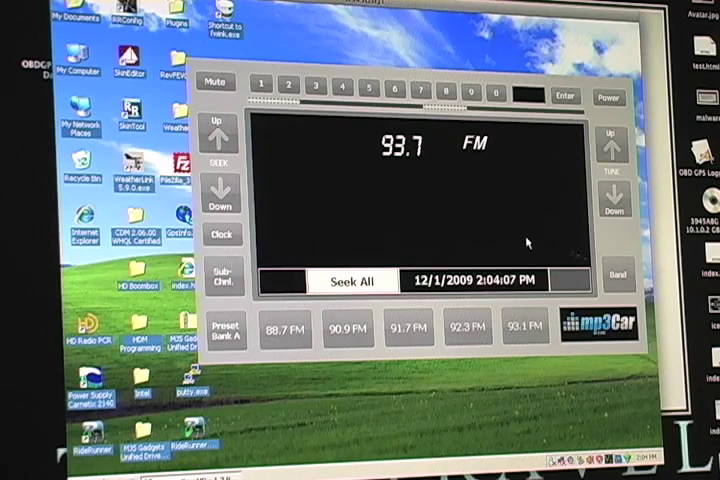
left_click(616, 270)
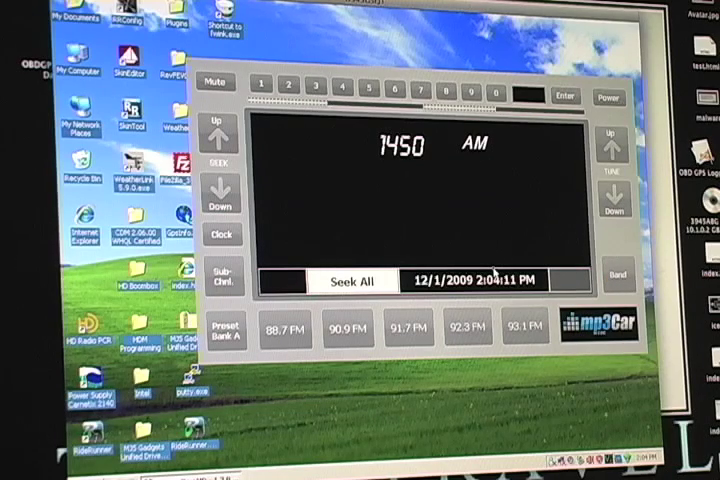
mouse_move(504, 284)
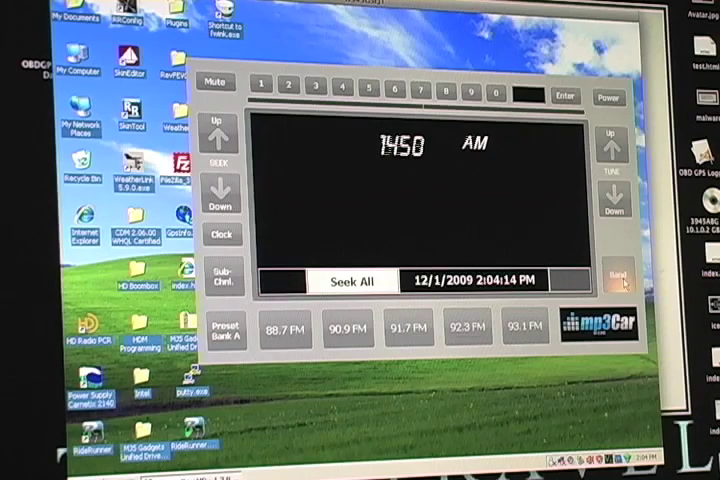
Return to FM and tune to 93.7, mute, load preset bank B, then power off the radio app.
left_click(220, 192)
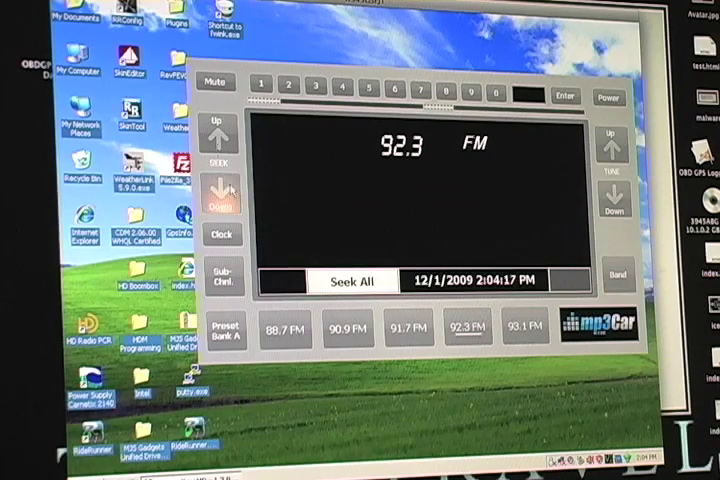
left_click(218, 196)
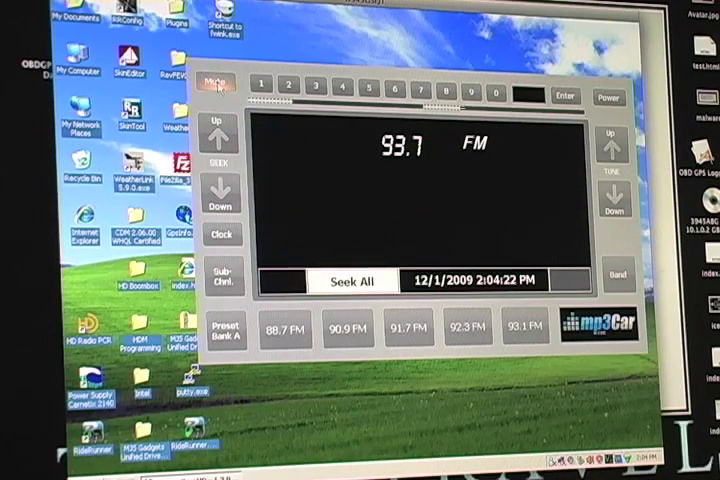
left_click(216, 96)
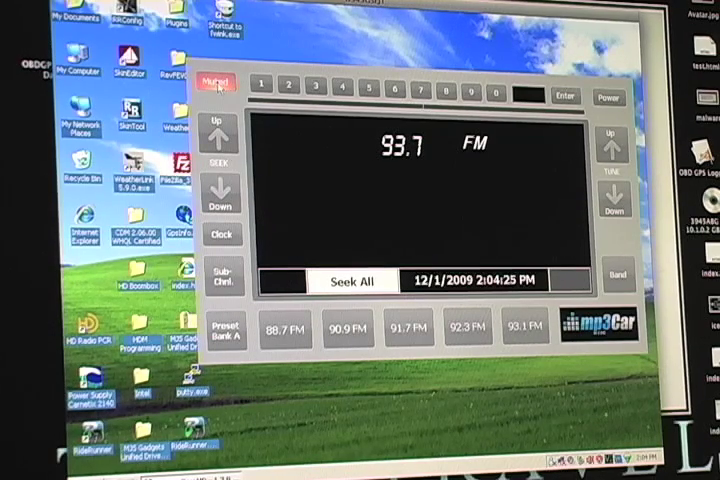
left_click(216, 84)
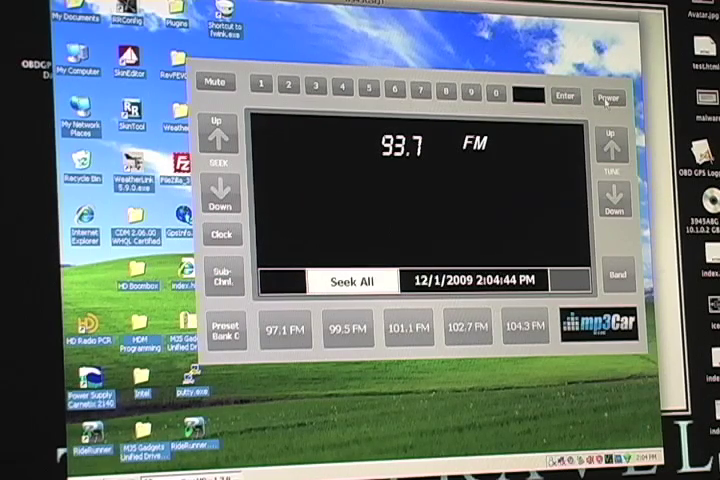
left_click(608, 96)
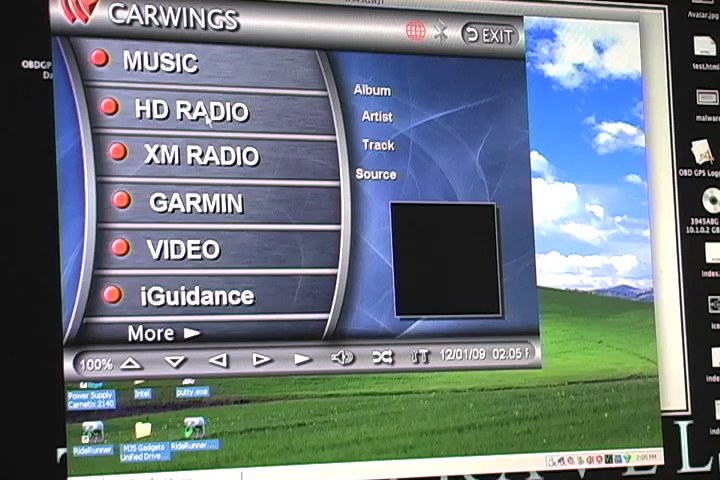
In the Carwings HD Radio screen tune preset 1 (98.70) and go back to the main menu.
left_click(176, 112)
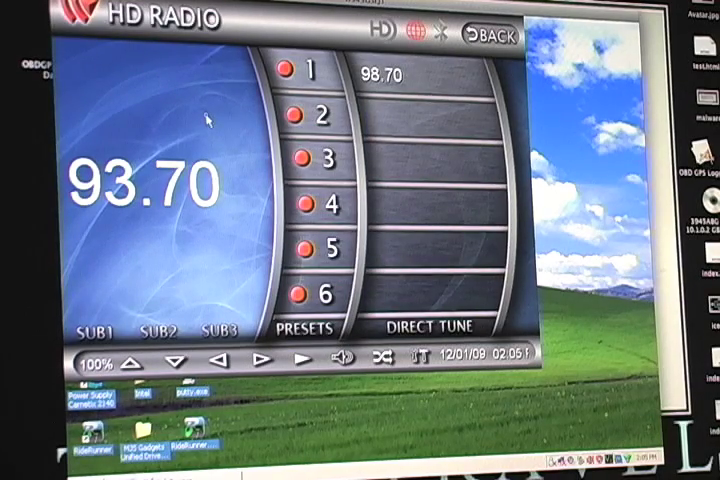
left_click(320, 112)
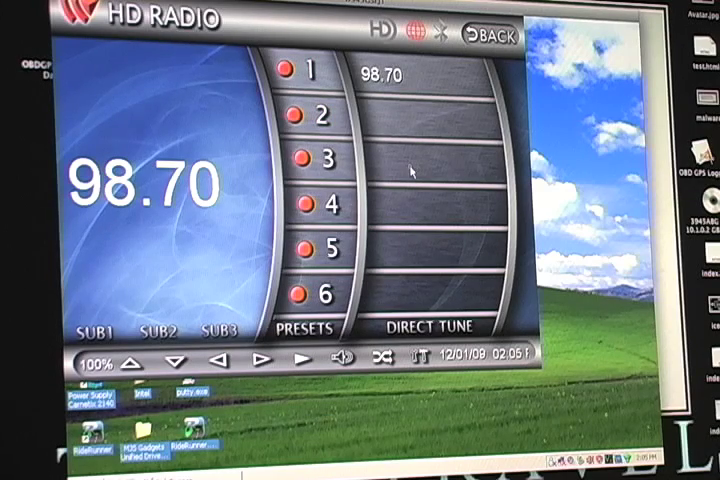
left_click(428, 332)
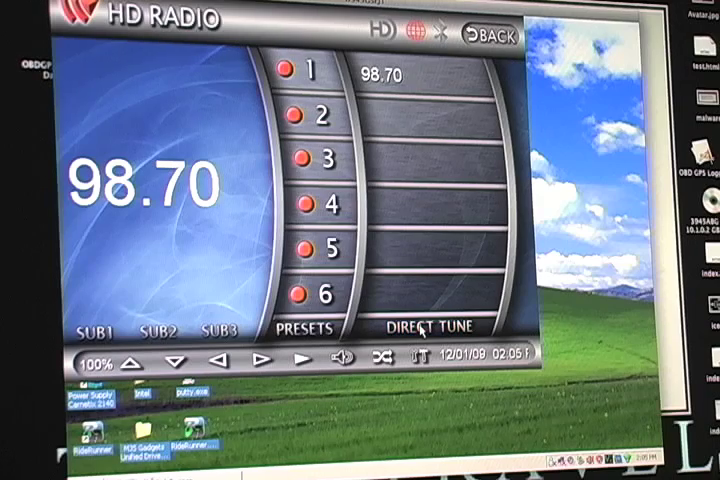
left_click(428, 328)
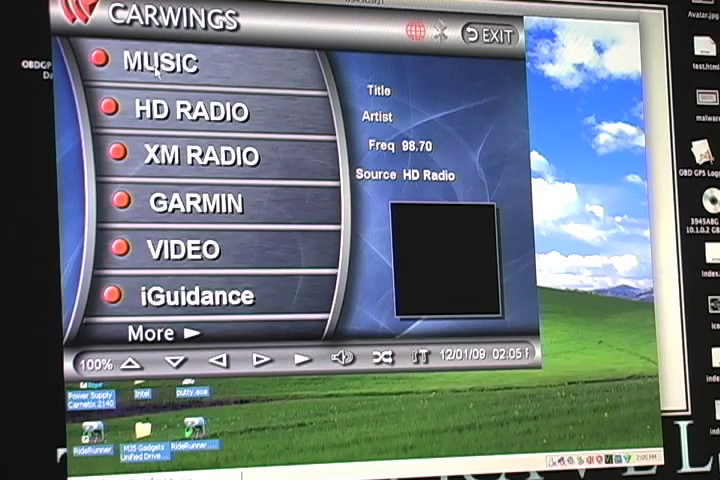
Start 'Pink And Velvet' in the MP3 player, return to the menu and exit RideRunner.
left_click(156, 64)
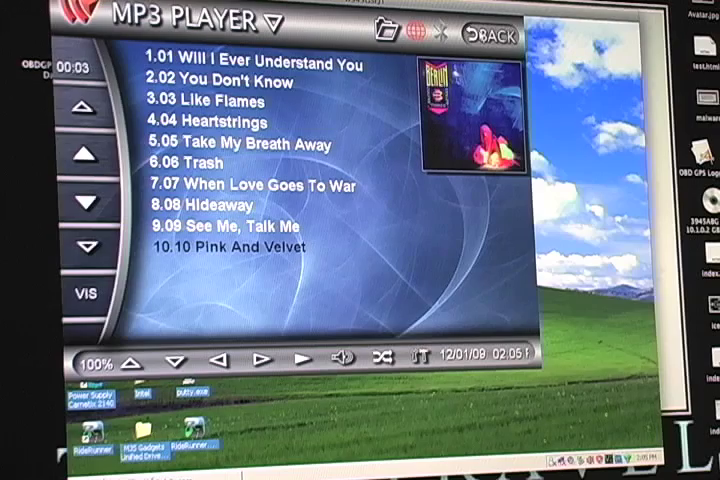
left_click(482, 36)
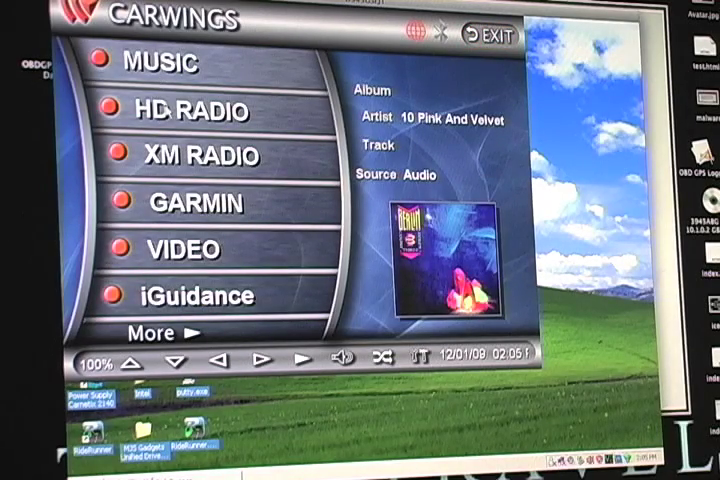
left_click(184, 110)
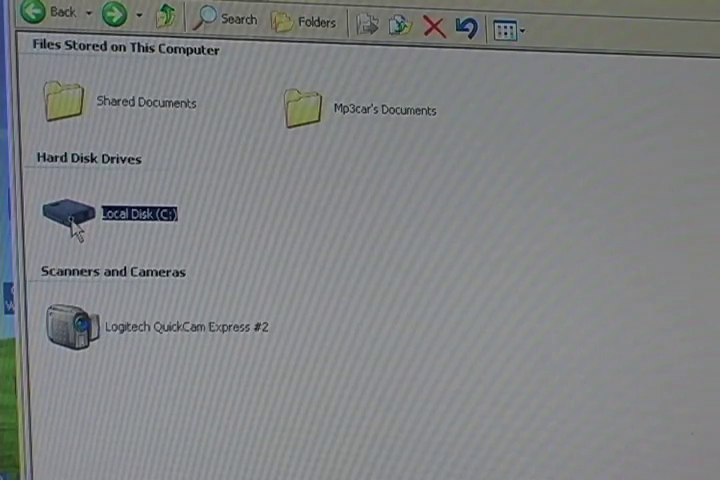
Browse Local Disk (C:) into the RideRunner folder and scroll its file list.
double_click(136, 212)
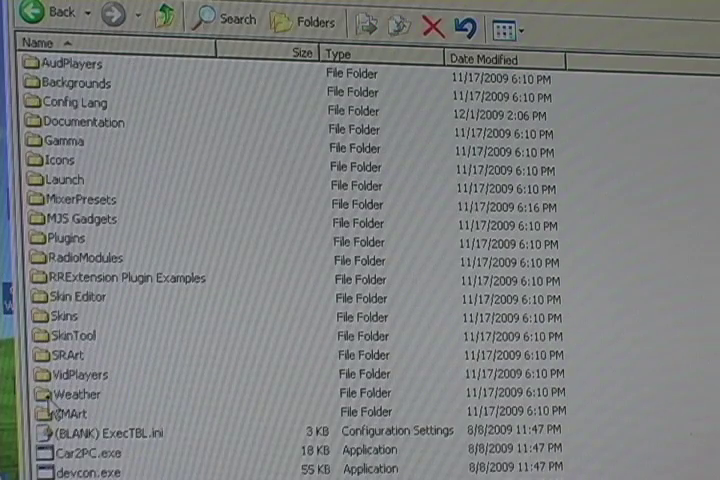
mouse_move(56, 412)
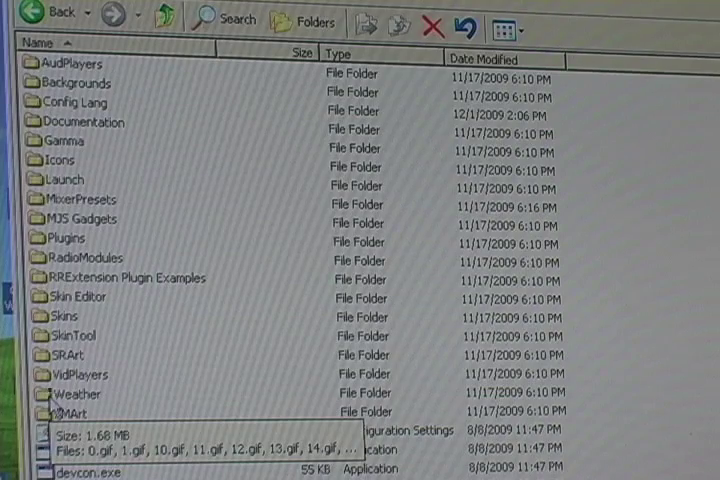
scroll("down", 3)
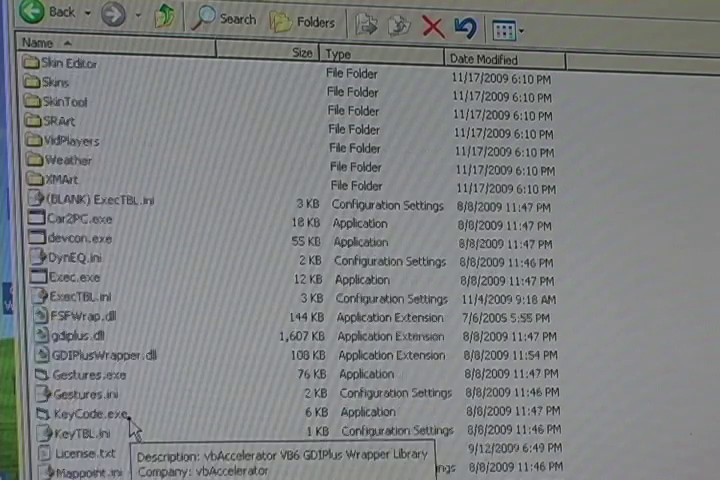